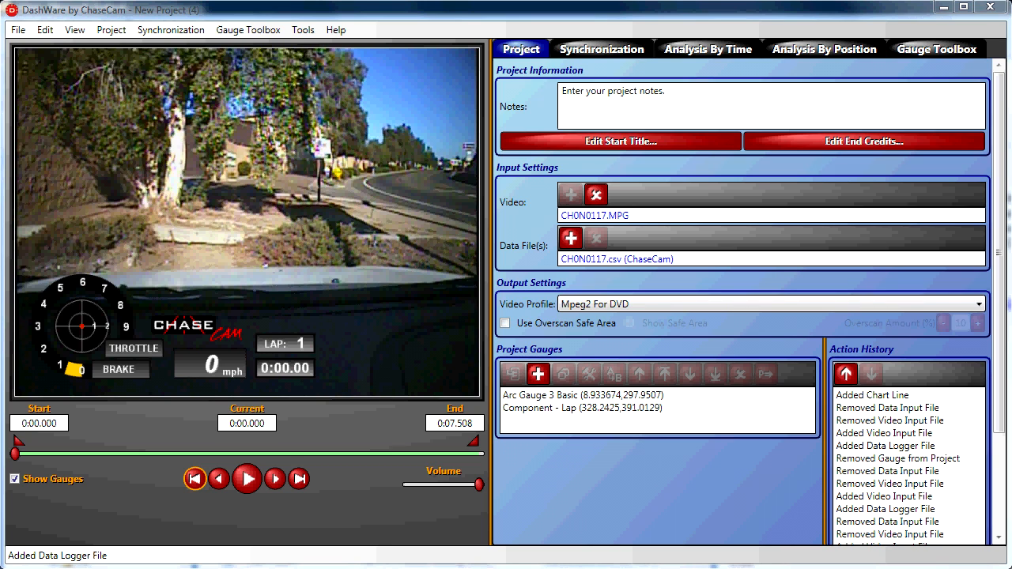
{"action": "mouse_move", "coordinate": [231, 521]}
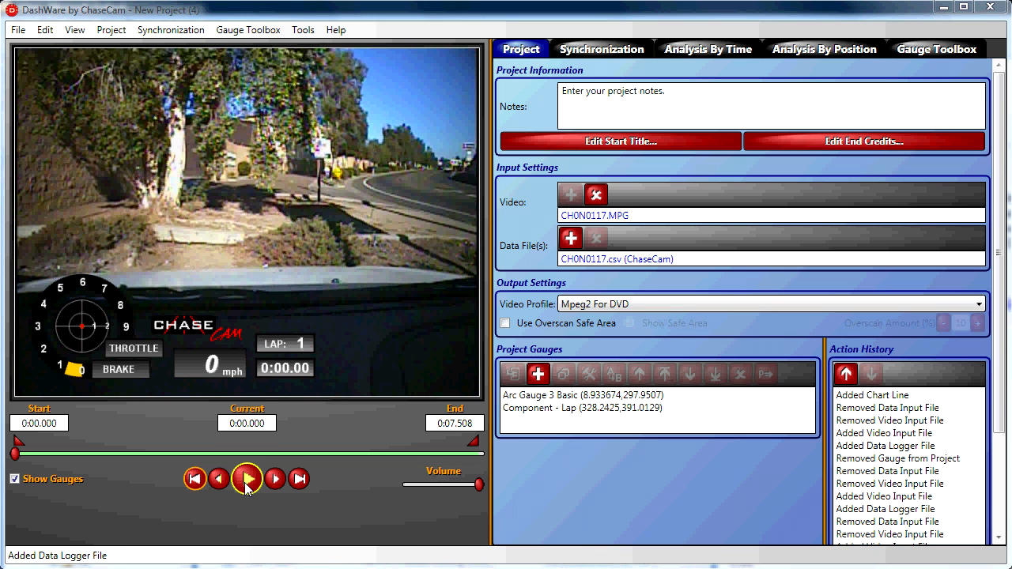
Play the project video through to its end at 7.508 s, watching the THROTTLE gauge
{"action": "left_click", "coordinate": [247, 479]}
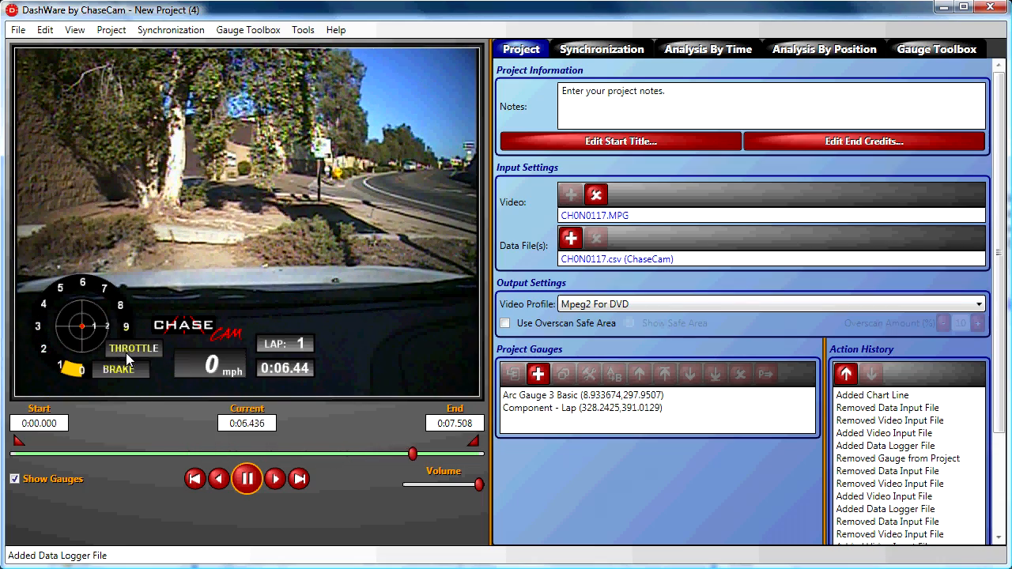
{"action": "left_click", "coordinate": [247, 478]}
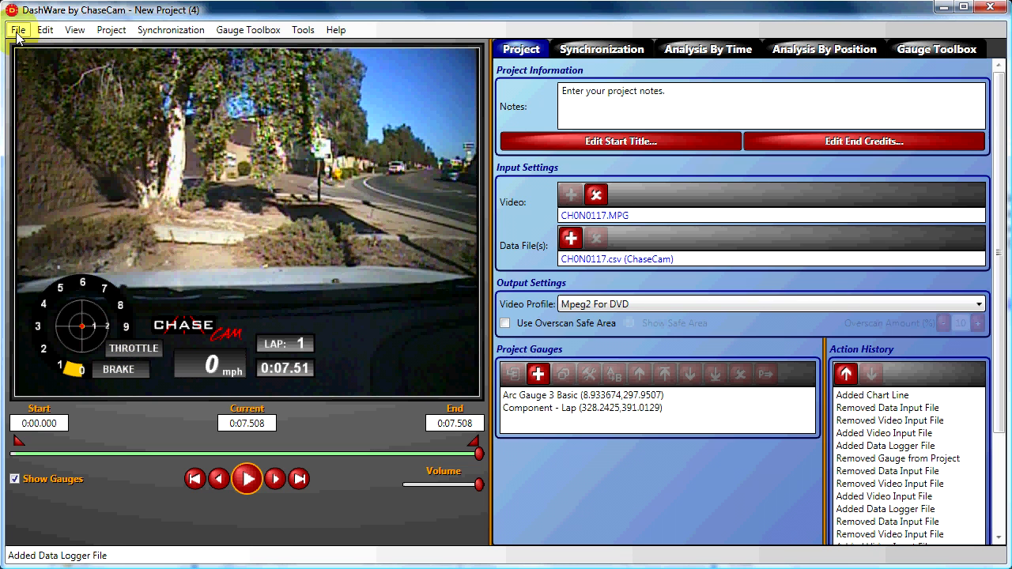
Start the Data Profile Editor and select the ChaseCam (Read Only) profile
{"action": "left_click", "coordinate": [17, 28]}
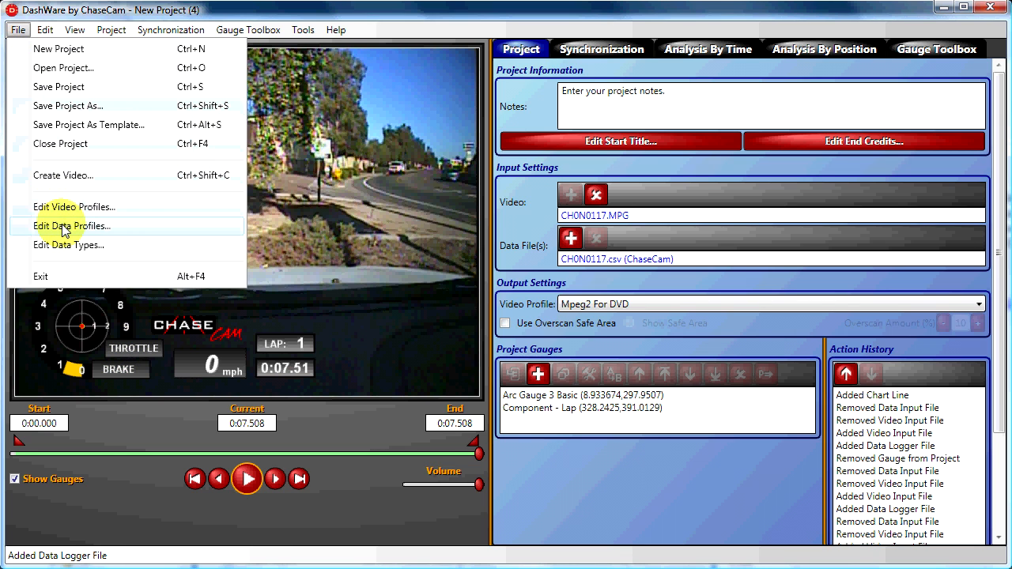
{"action": "left_click", "coordinate": [73, 226]}
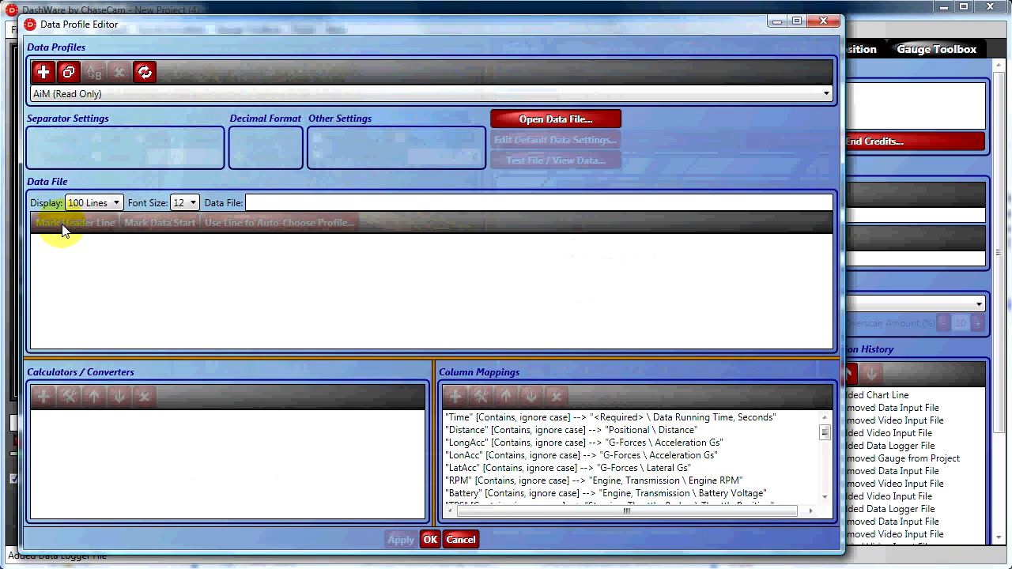
{"action": "left_click", "coordinate": [826, 93]}
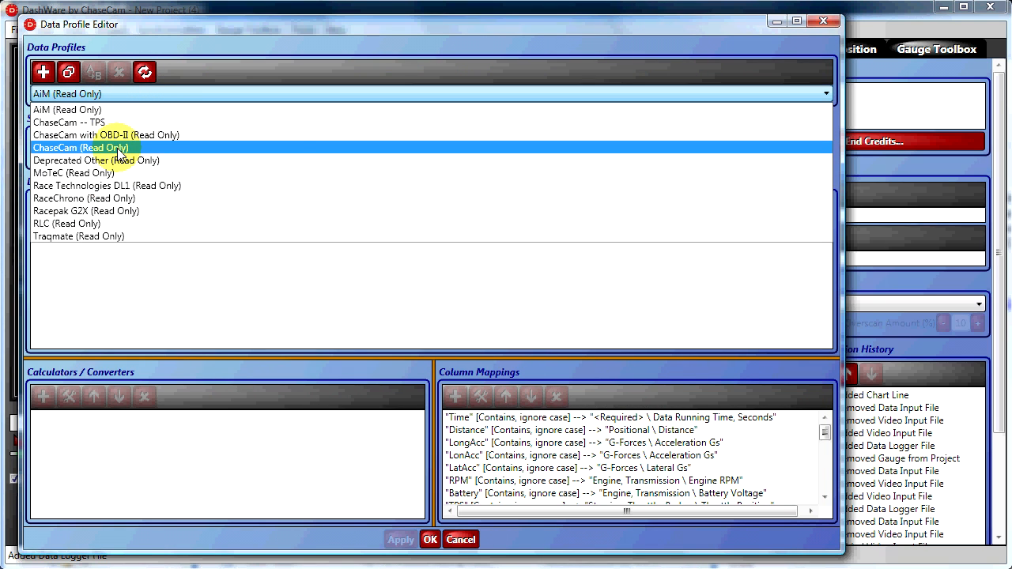
{"action": "left_click", "coordinate": [79, 148]}
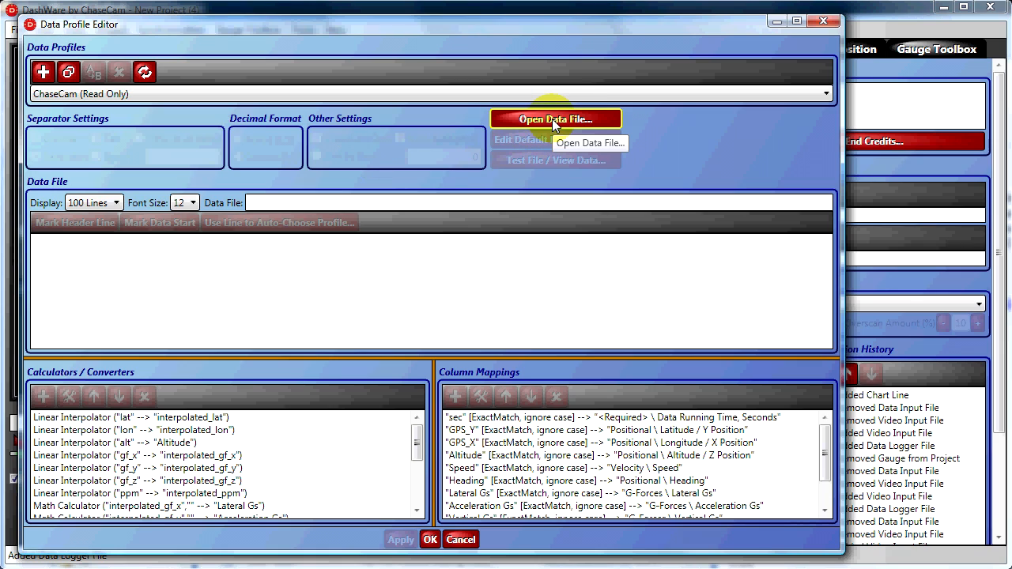
Load the CH0N0117.csv log as the profile's sample data file
{"action": "left_click", "coordinate": [556, 119]}
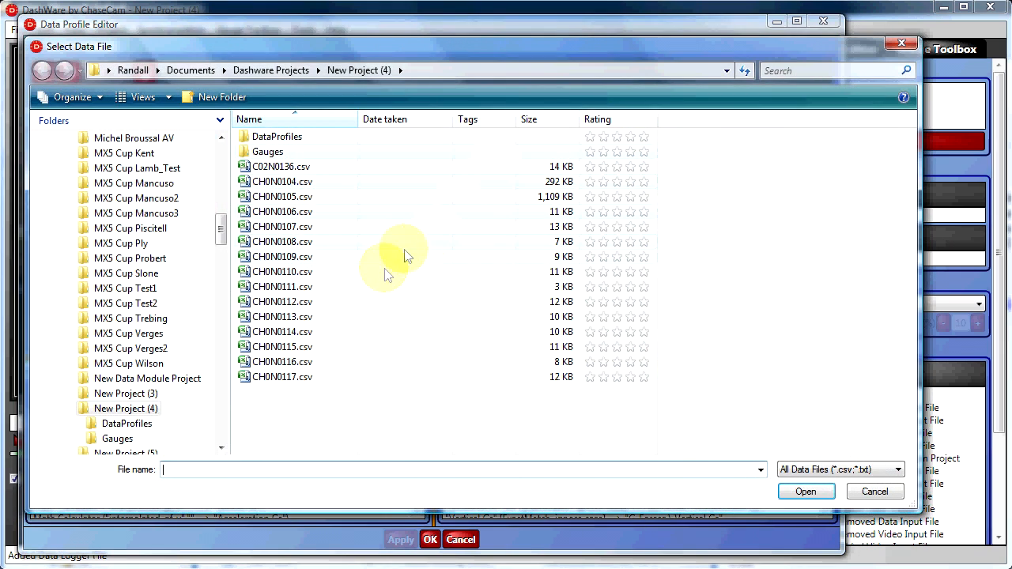
{"action": "left_click", "coordinate": [805, 491]}
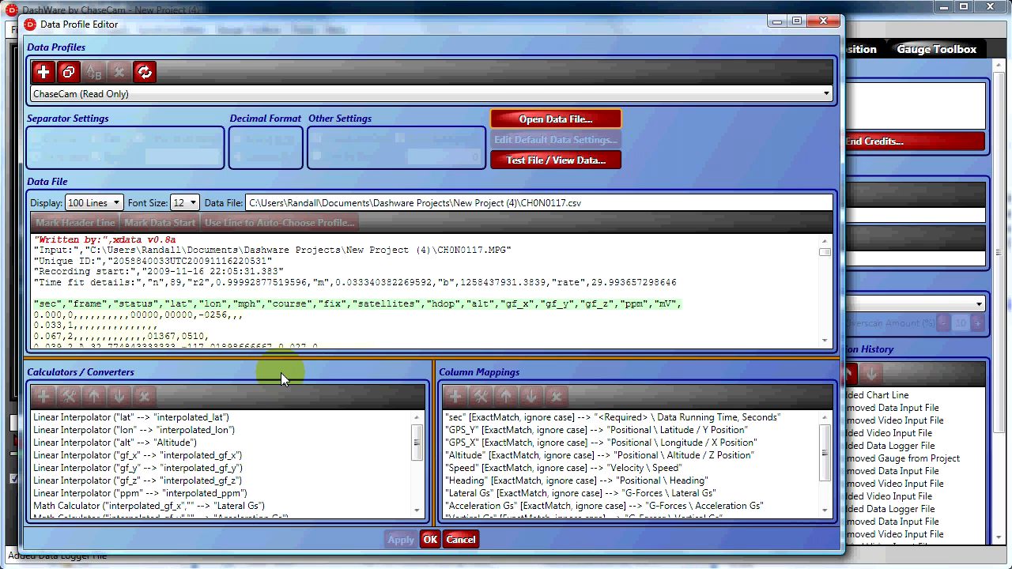
{"action": "mouse_move", "coordinate": [177, 315]}
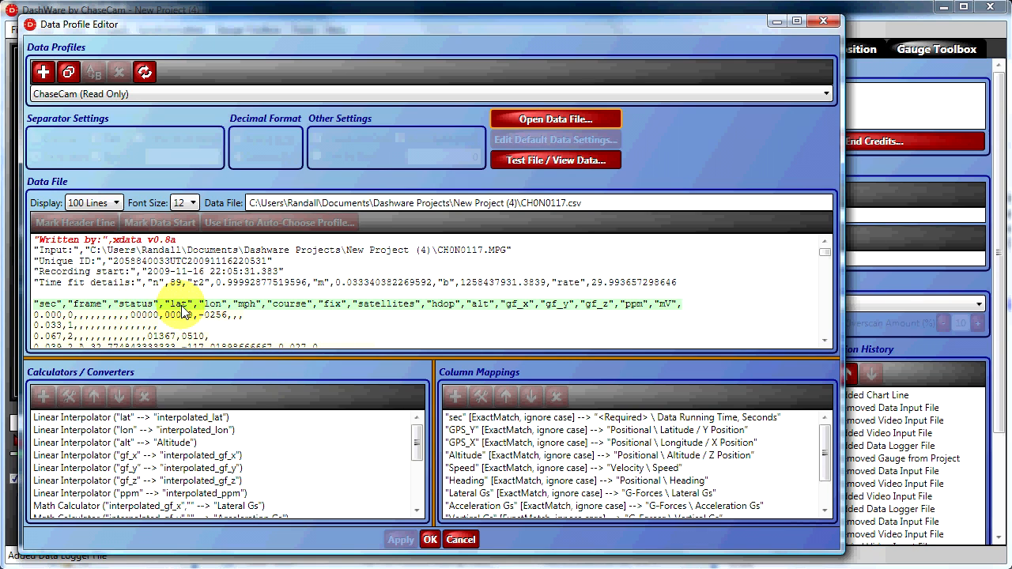
{"action": "mouse_move", "coordinate": [162, 345]}
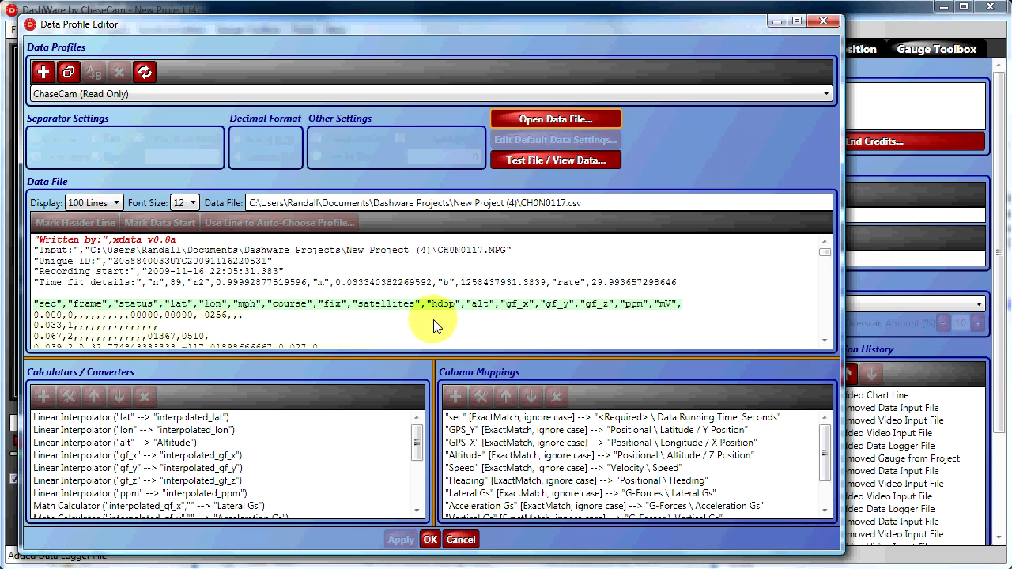
{"action": "mouse_move", "coordinate": [662, 315]}
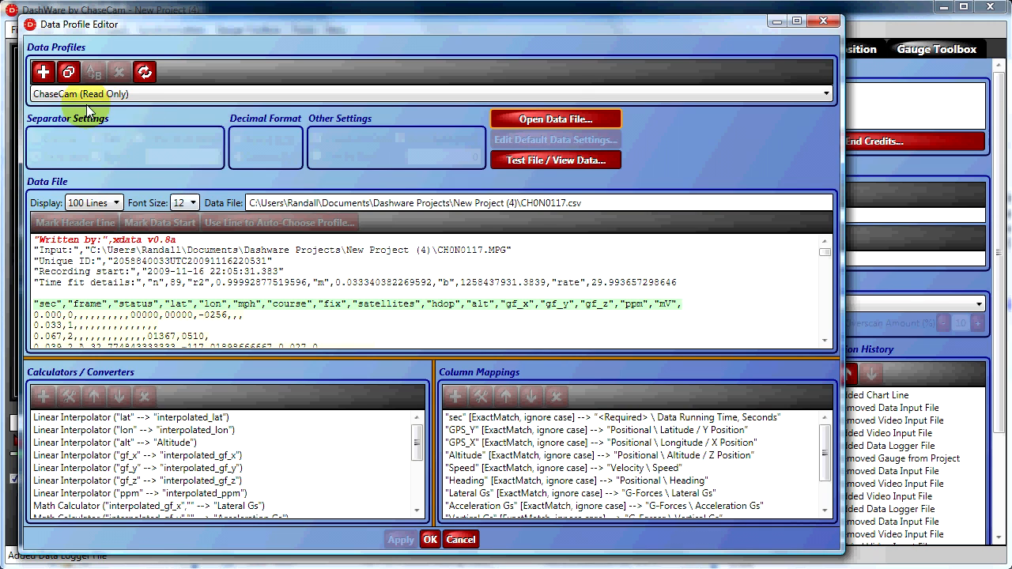
Clone the ChaseCam profile into an editable copy named 'ChaseCam -- TPS2'
{"action": "left_click", "coordinate": [68, 73]}
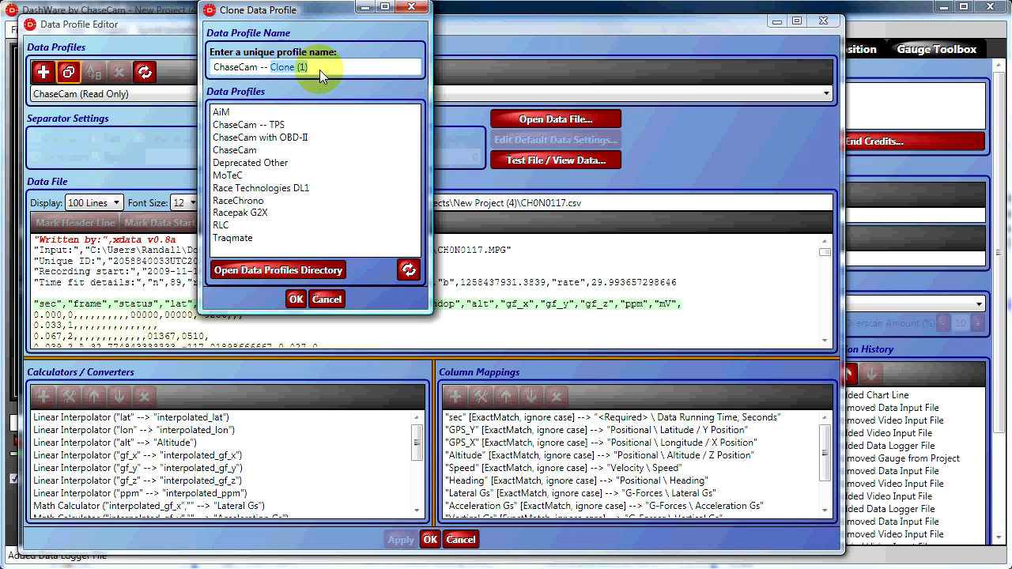
{"action": "type", "text": "ChaseCam -- TPS"}
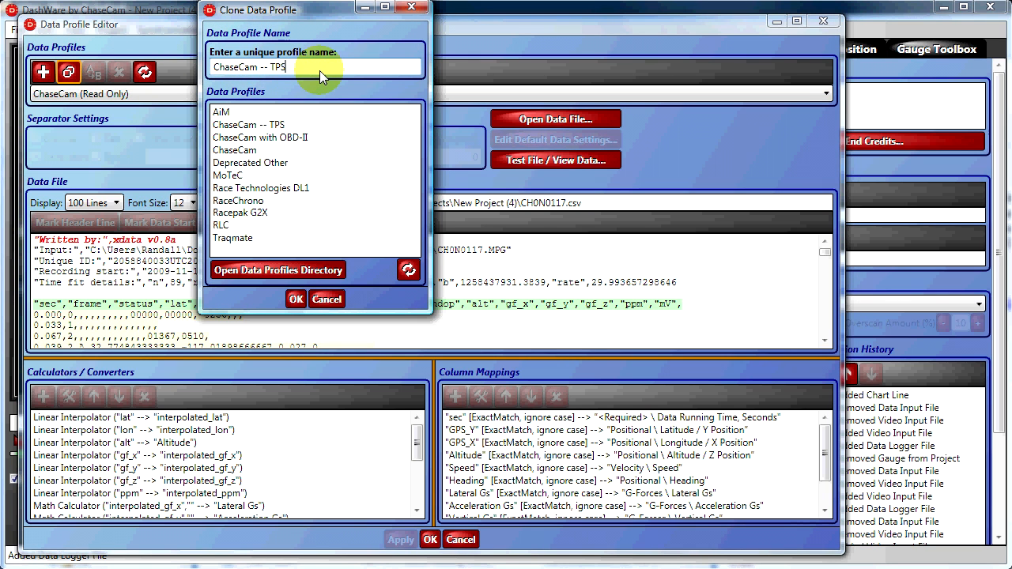
{"action": "type", "text": "2"}
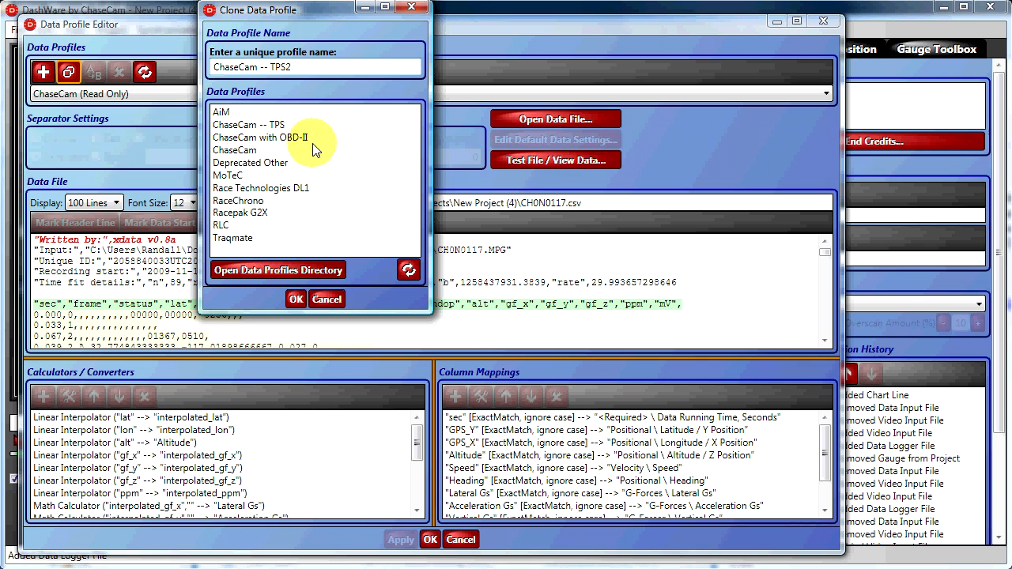
{"action": "left_click", "coordinate": [294, 299]}
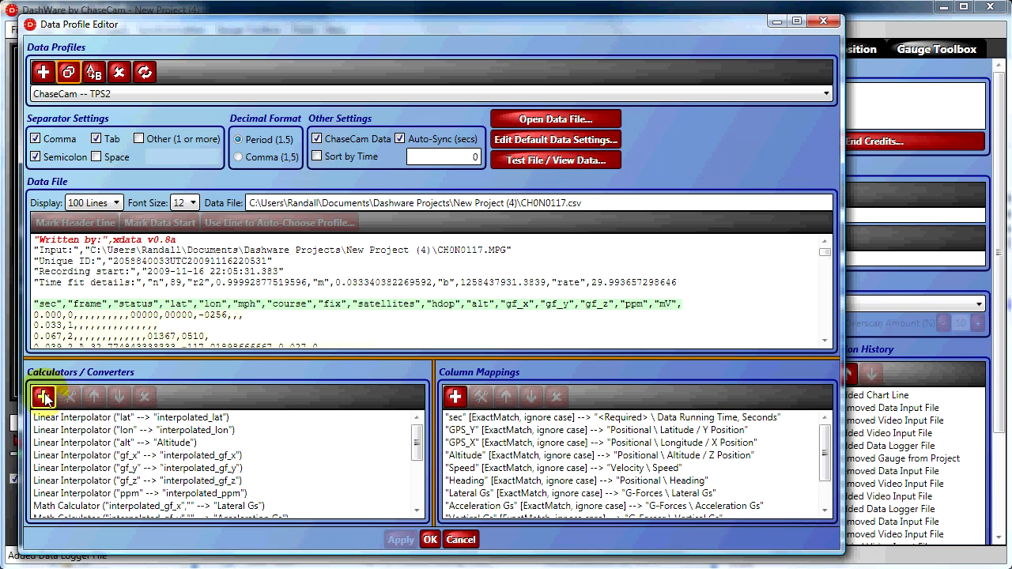
{"action": "mouse_move", "coordinate": [44, 395]}
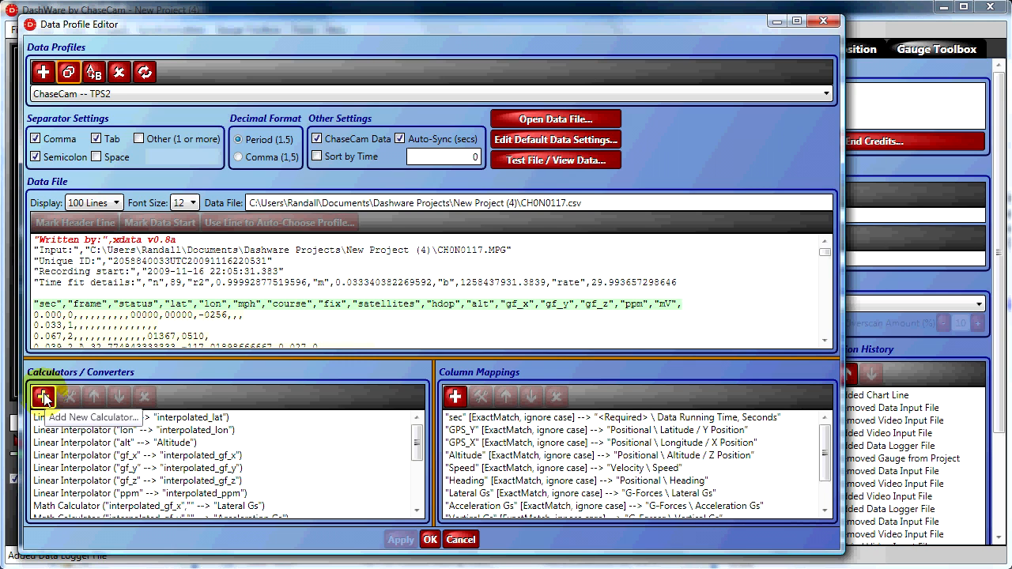
Add a Linear Interpolator calculator with input mV and output interpolated_mV
{"action": "left_click", "coordinate": [44, 395]}
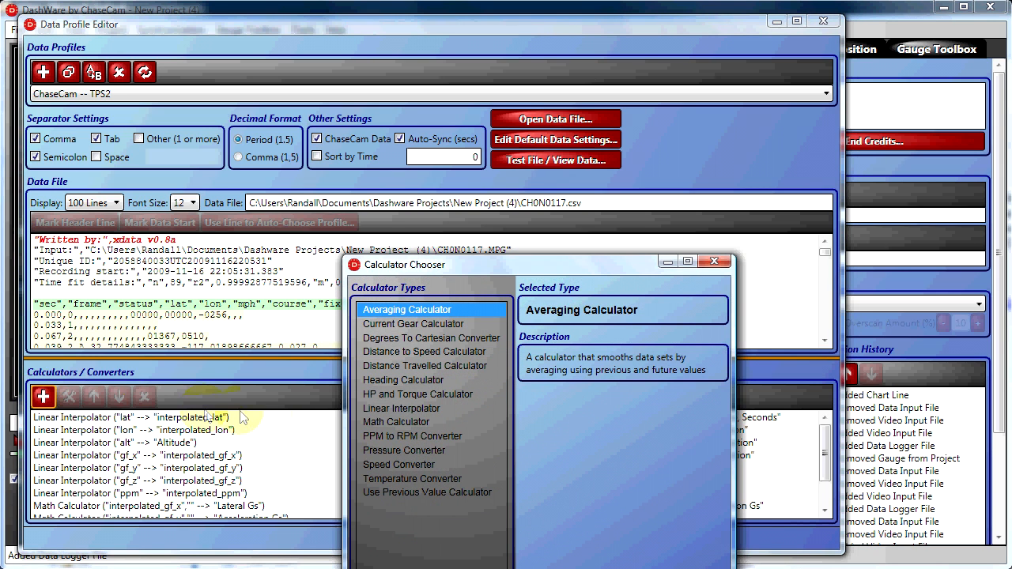
{"action": "left_click", "coordinate": [402, 408]}
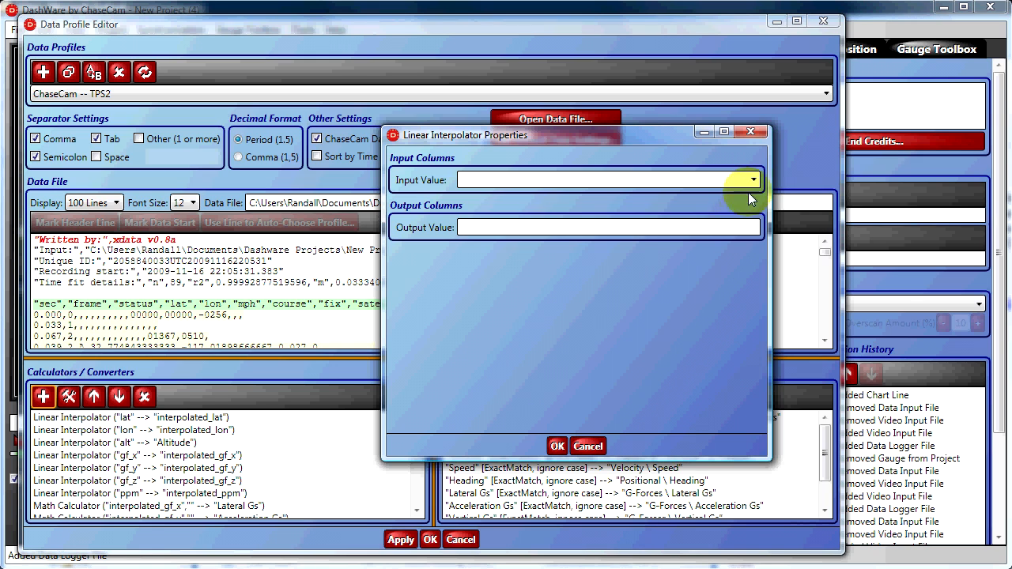
{"action": "left_click", "coordinate": [753, 180]}
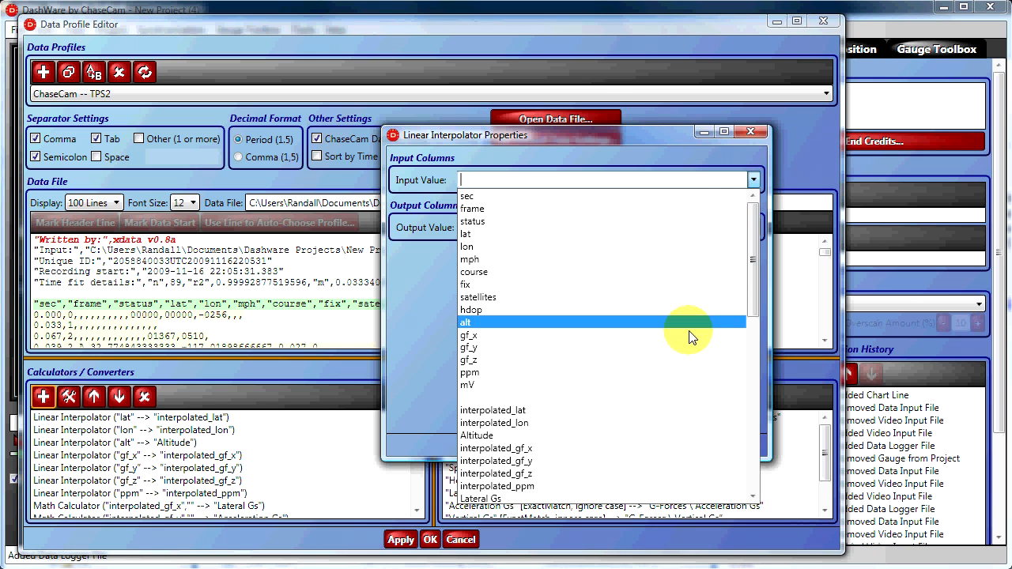
{"action": "left_click", "coordinate": [468, 386]}
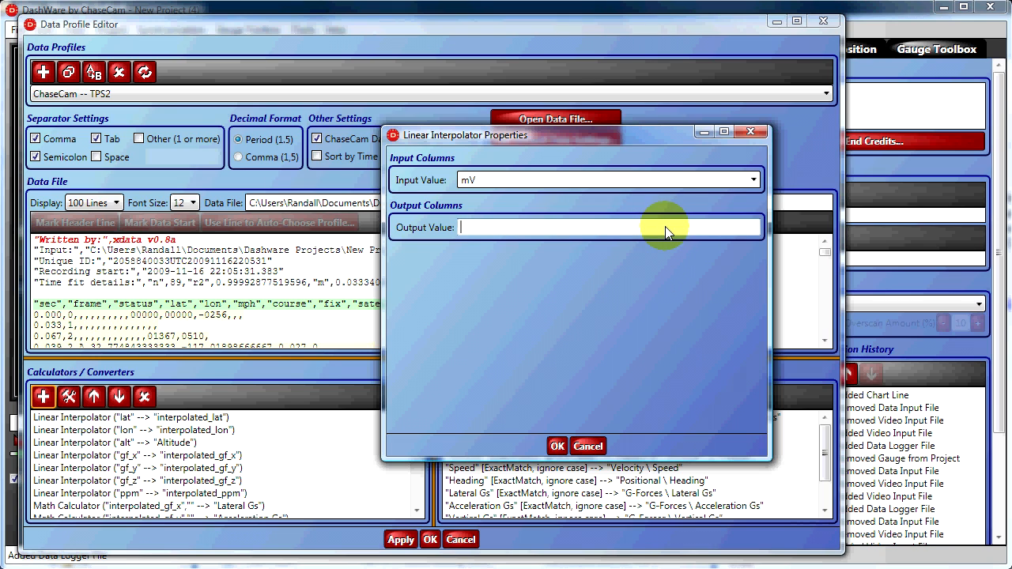
{"action": "type", "text": "interpolater"}
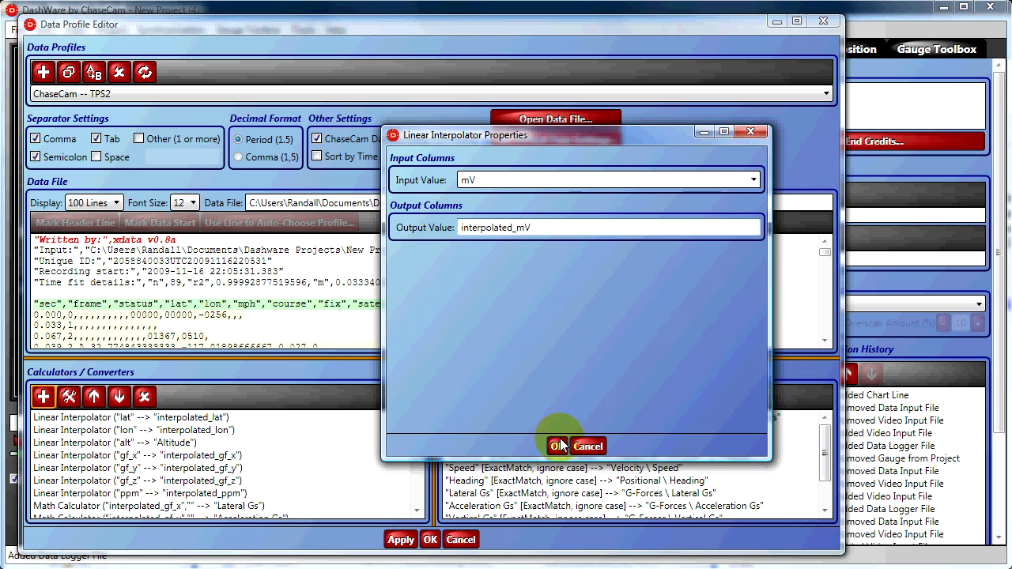
{"action": "left_click", "coordinate": [556, 446]}
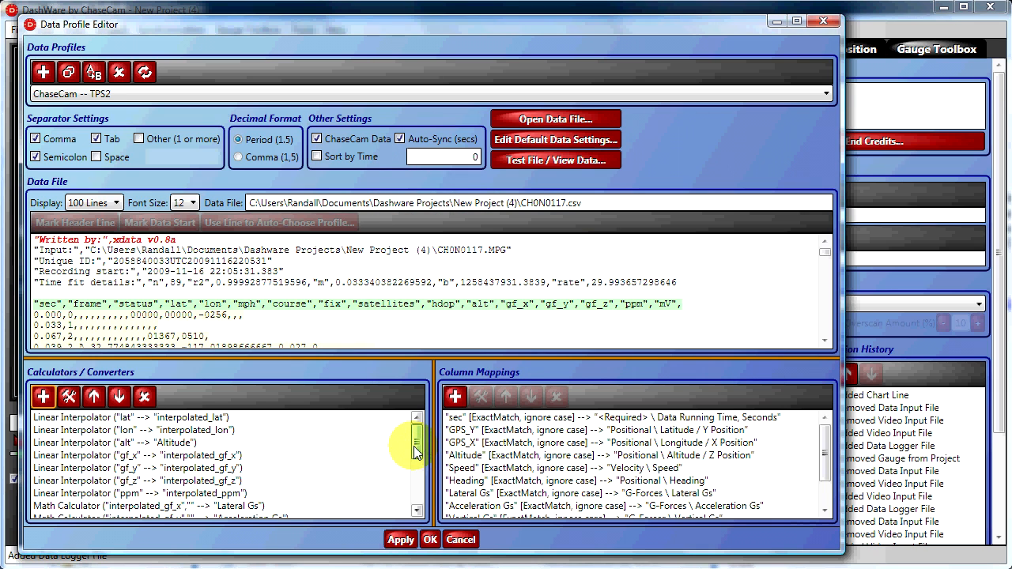
{"action": "scroll", "scroll_direction": "down", "scroll_amount": 3}
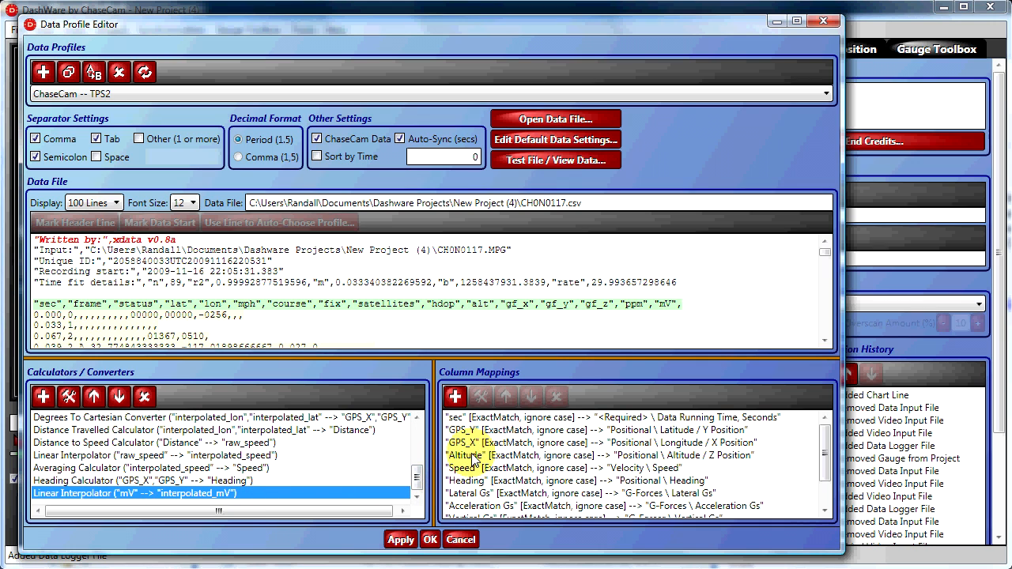
{"action": "mouse_move", "coordinate": [455, 395]}
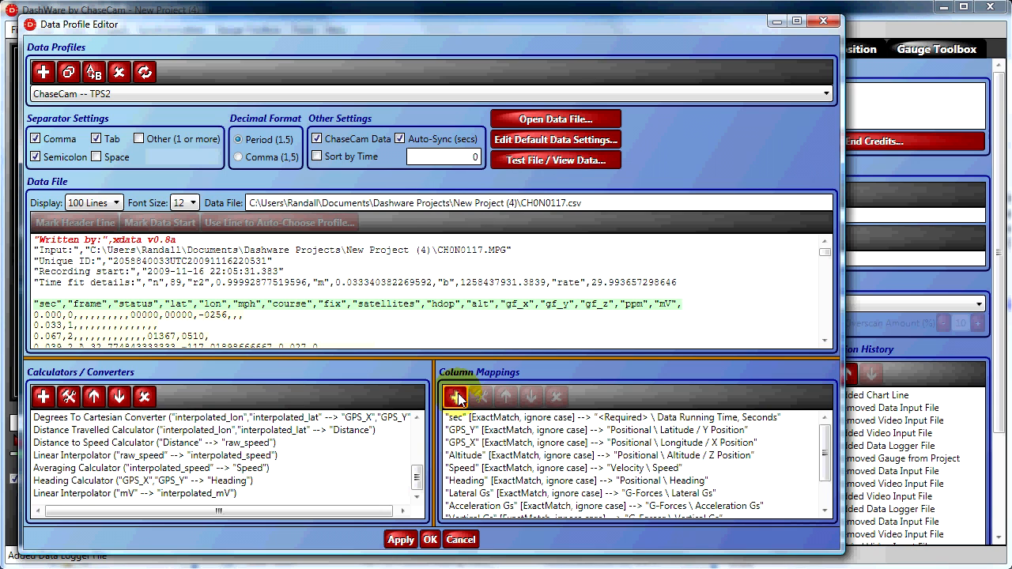
Map interpolated_mV to Steering, Throttle, Brakes / Throttle Position
{"action": "left_click", "coordinate": [456, 396]}
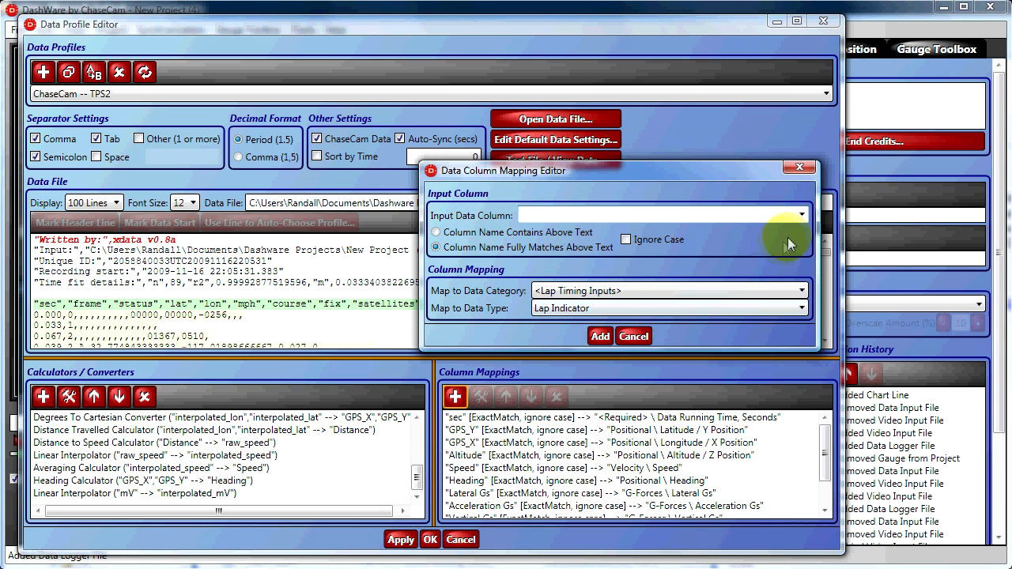
{"action": "left_click", "coordinate": [801, 215]}
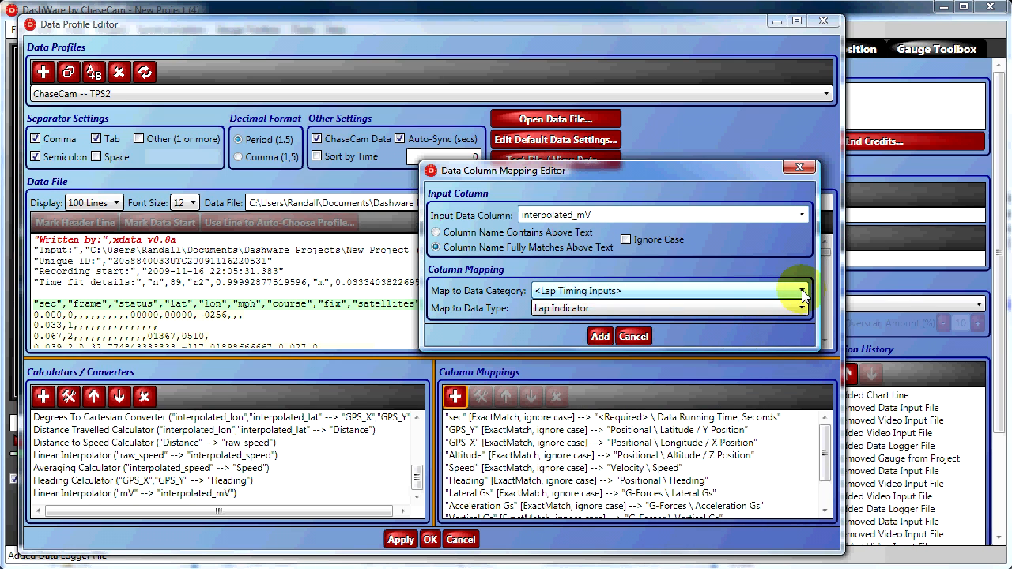
{"action": "left_click", "coordinate": [802, 291]}
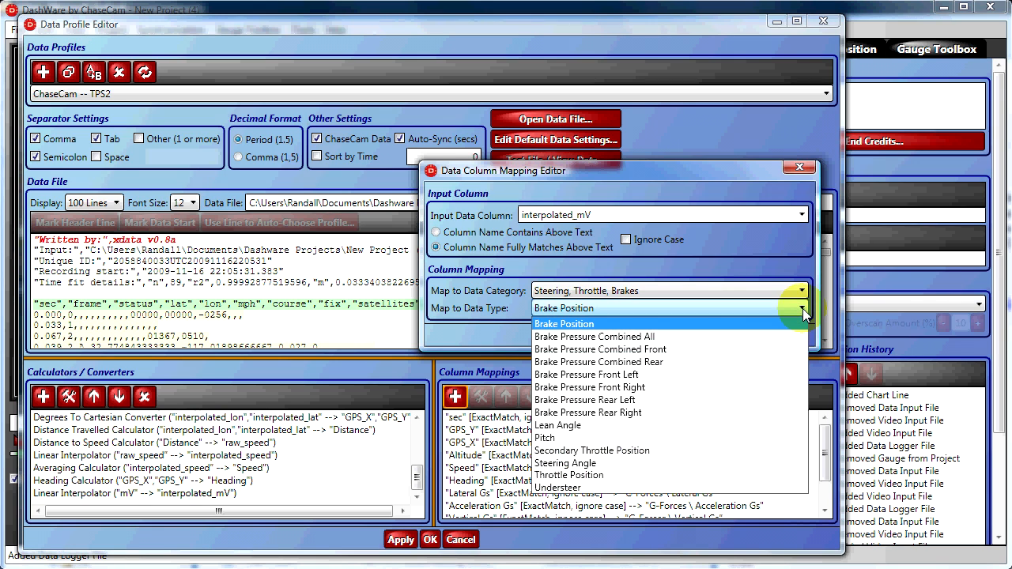
{"action": "mouse_move", "coordinate": [712, 474]}
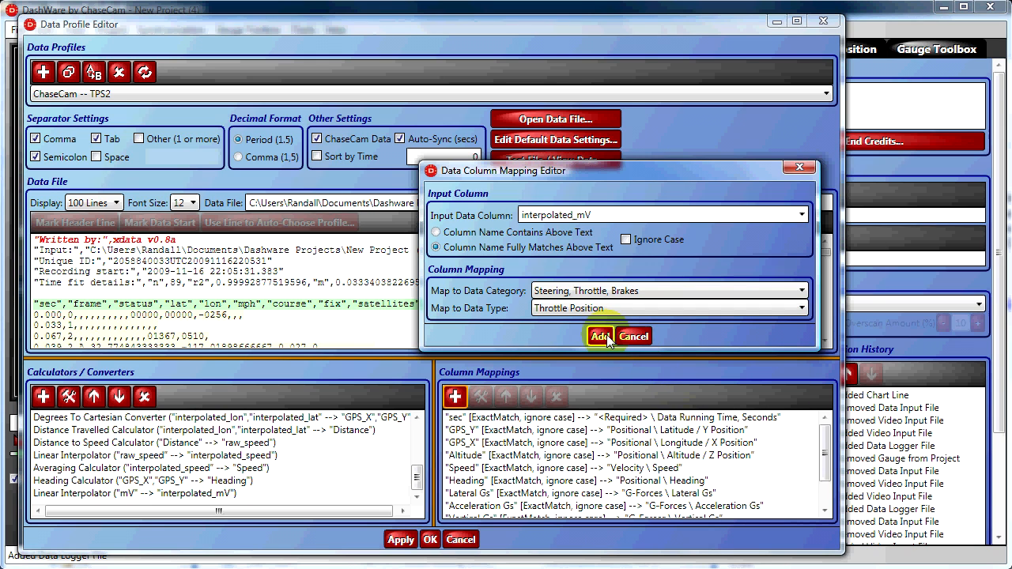
{"action": "left_click", "coordinate": [601, 335]}
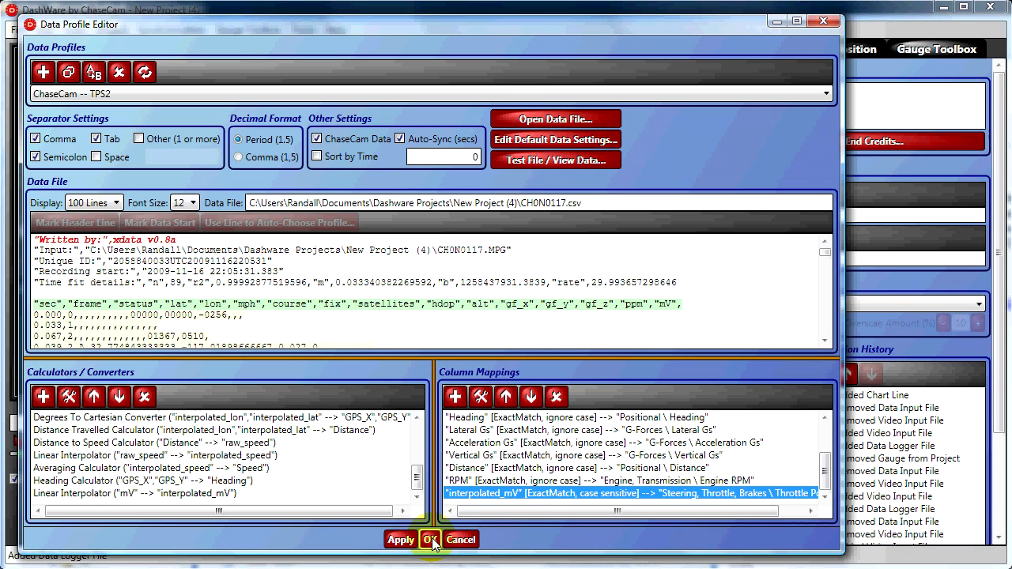
Save the TPS2 profile with OK and remove the data file from the project
{"action": "left_click", "coordinate": [430, 539]}
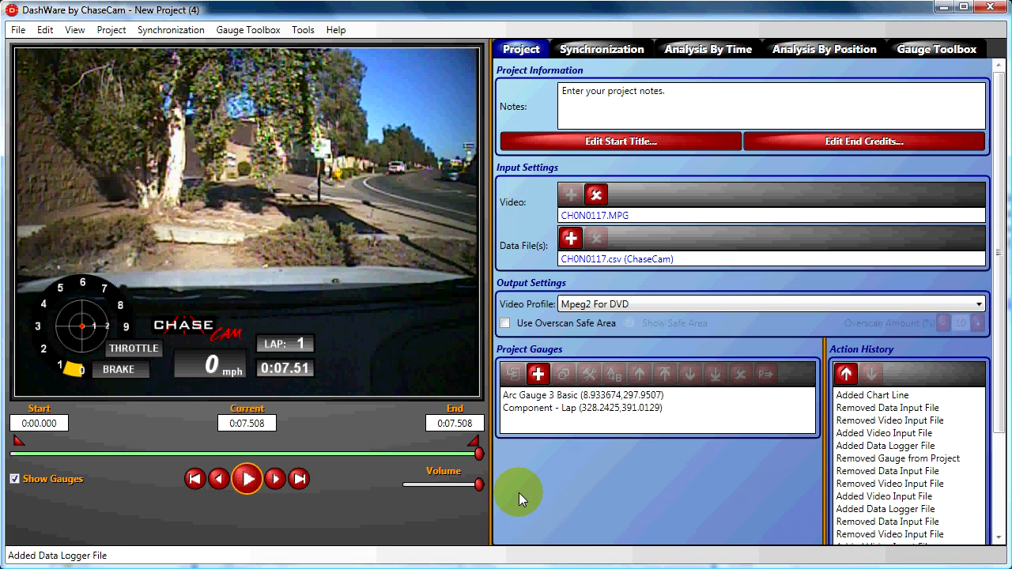
{"action": "left_click", "coordinate": [617, 259]}
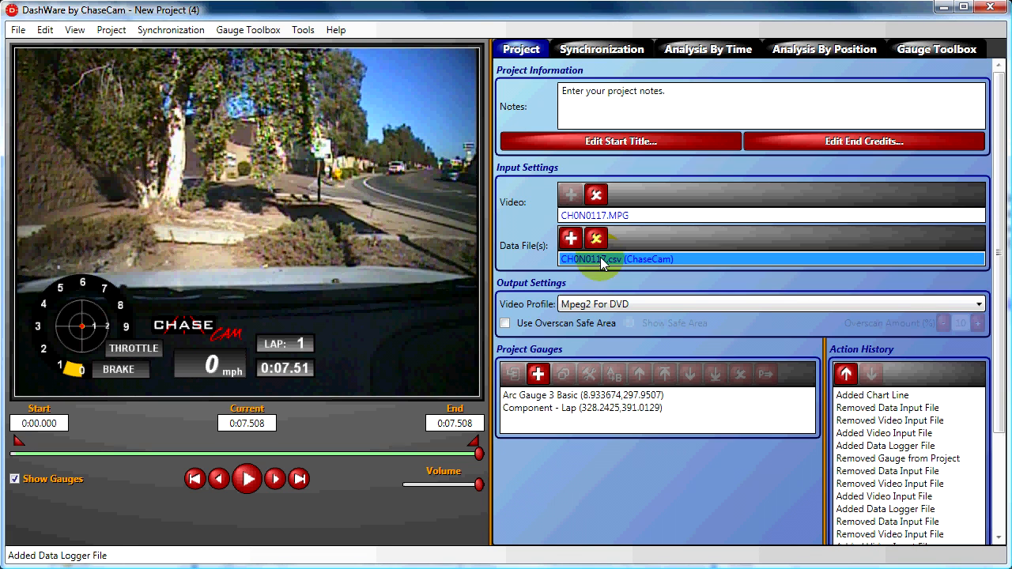
{"action": "left_click", "coordinate": [595, 237]}
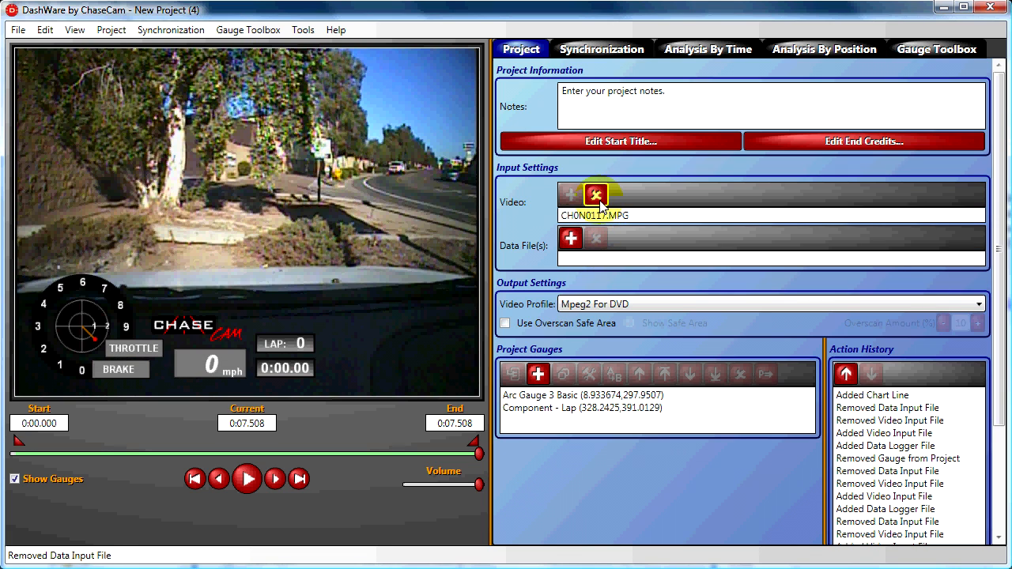
Remove the project's video and begin adding a video file again
{"action": "left_click", "coordinate": [595, 196]}
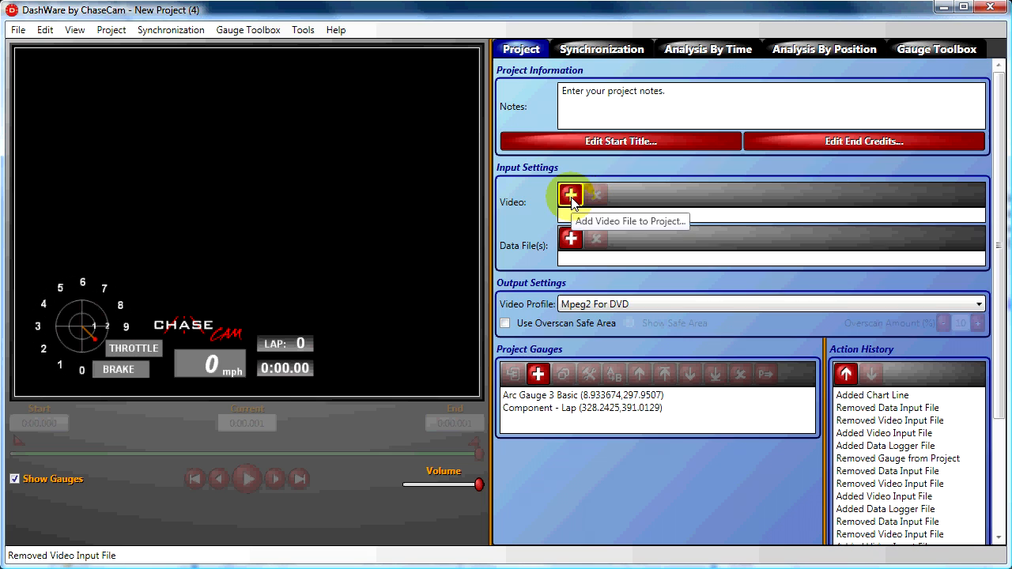
{"action": "left_click", "coordinate": [570, 196]}
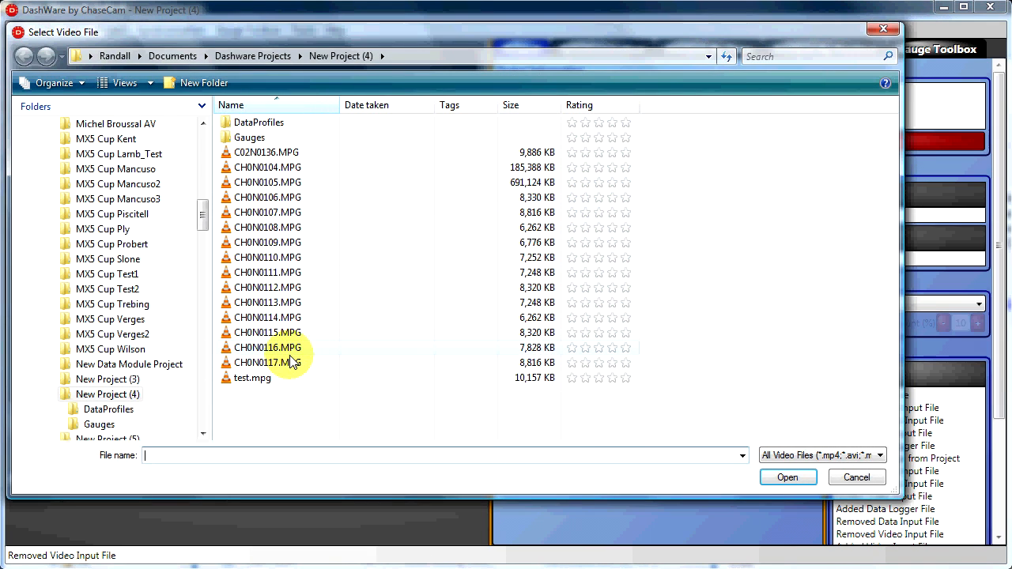
Add CH0N0117.MPG, extract its embedded ChaseCam data, keeping 4 cylinders
{"action": "left_click", "coordinate": [787, 478]}
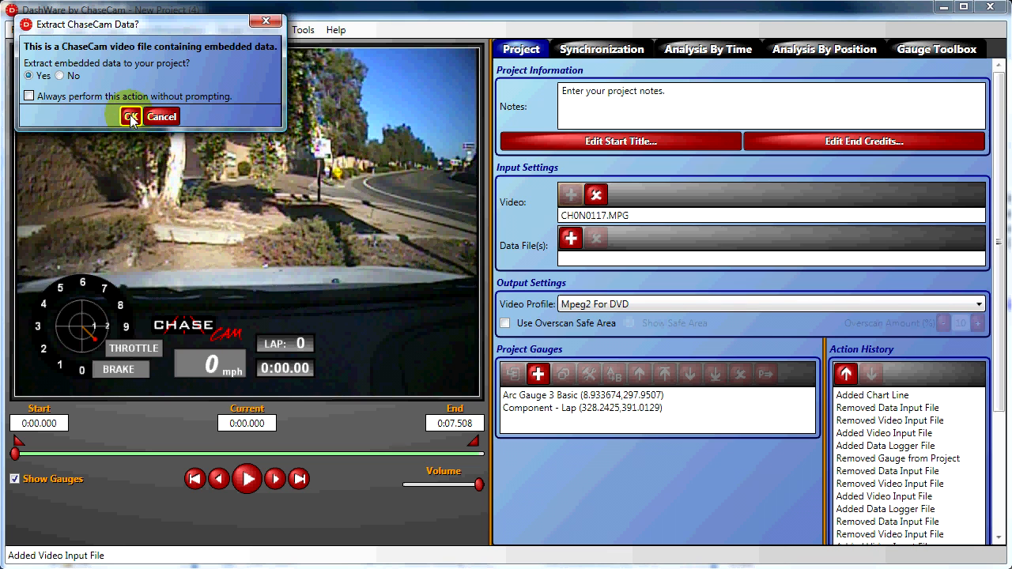
{"action": "left_click", "coordinate": [130, 117]}
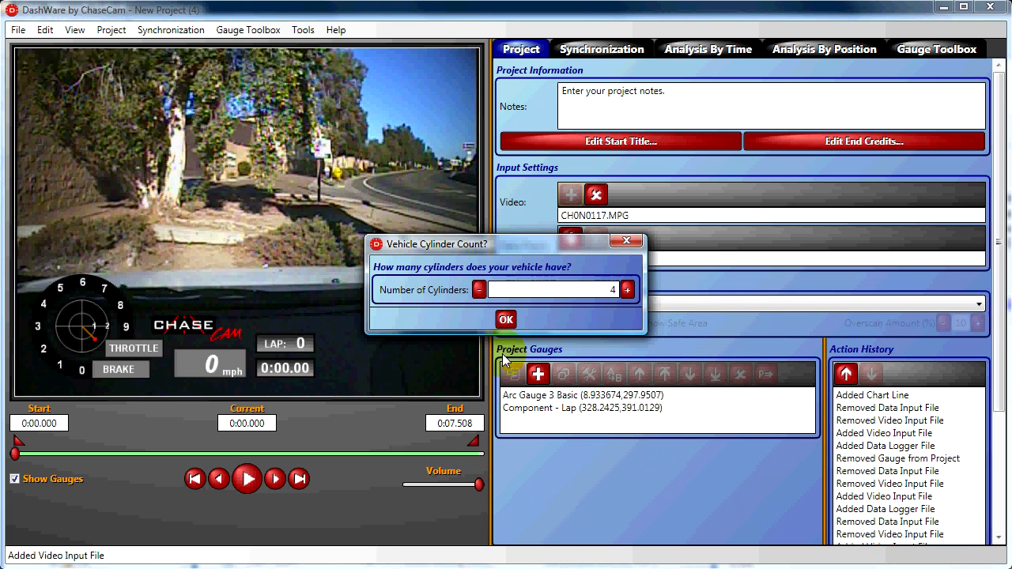
{"action": "left_click", "coordinate": [506, 320]}
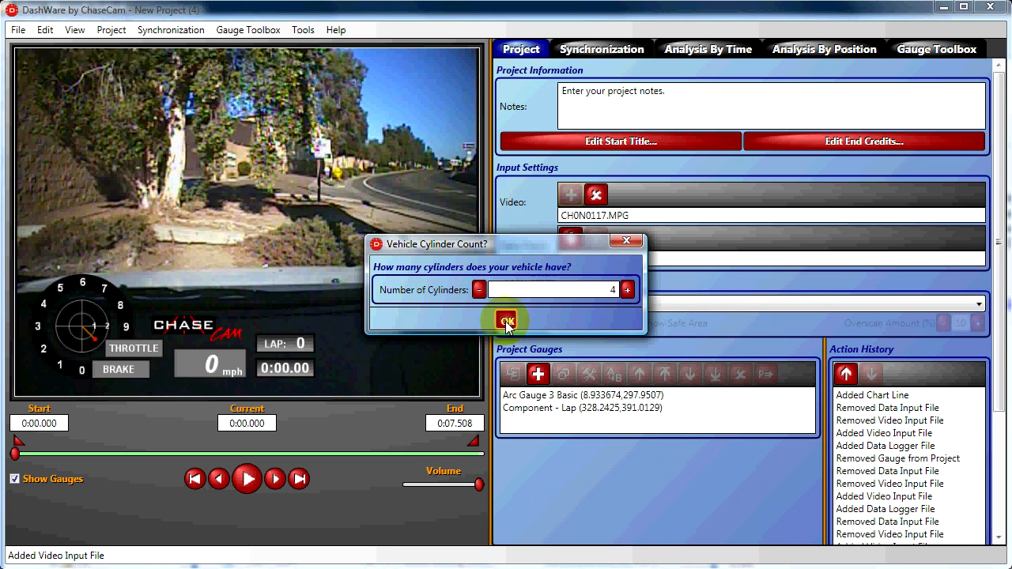
{"action": "left_click", "coordinate": [507, 321]}
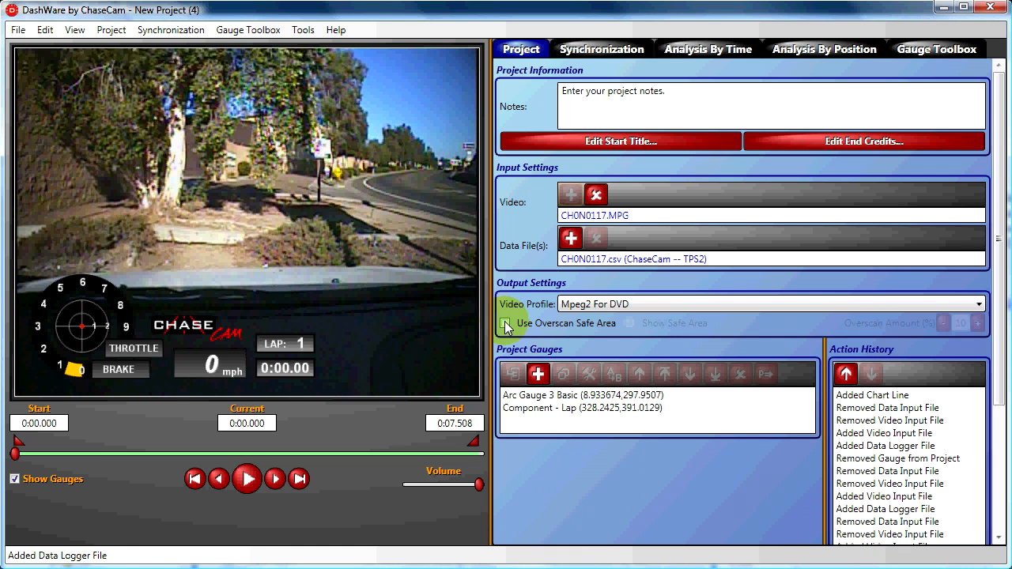
Play the re-added clip so the throttle gauge moves with the recorded data
{"action": "left_click", "coordinate": [247, 479]}
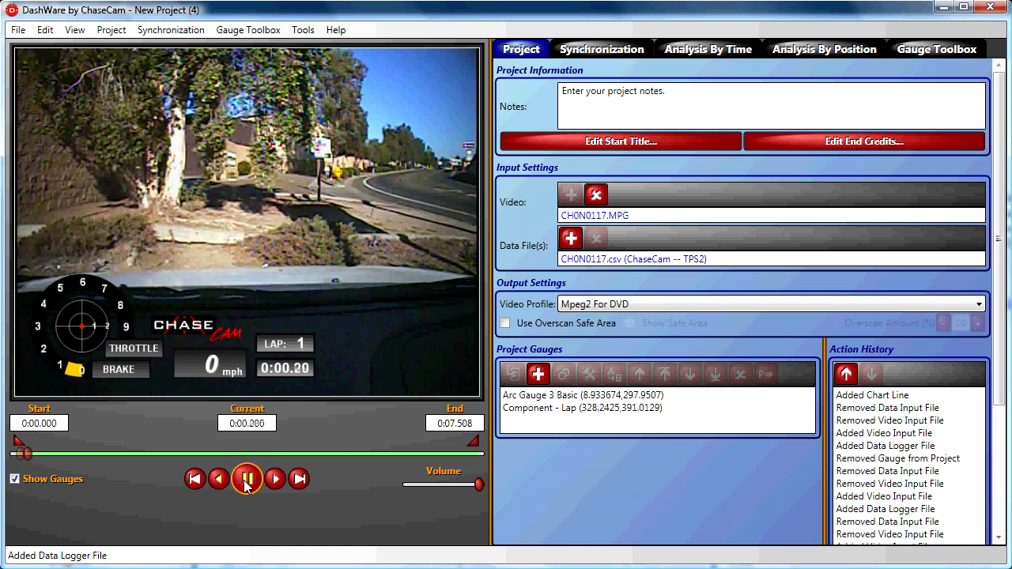
{"action": "left_click", "coordinate": [247, 480]}
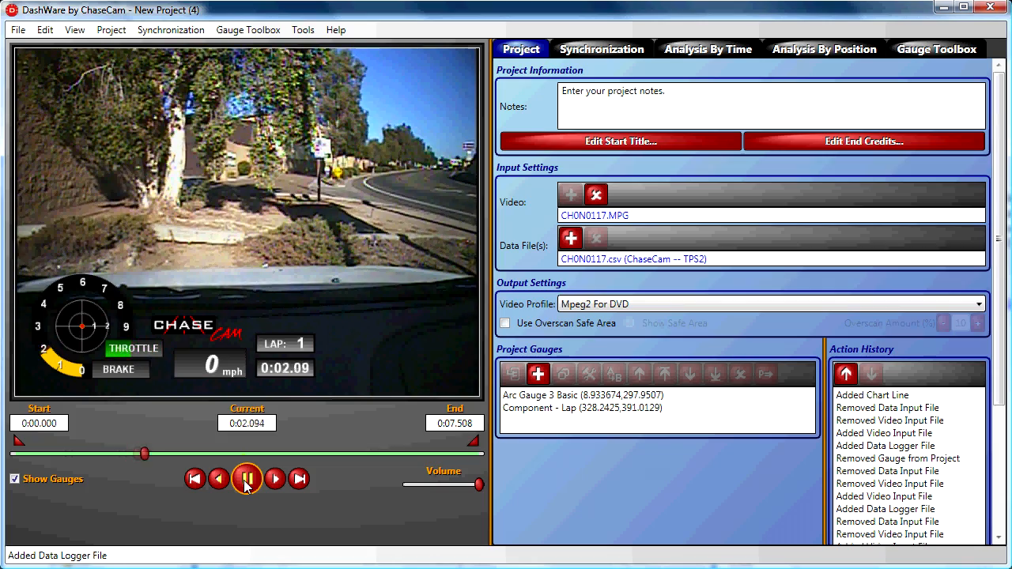
{"action": "left_click", "coordinate": [275, 480]}
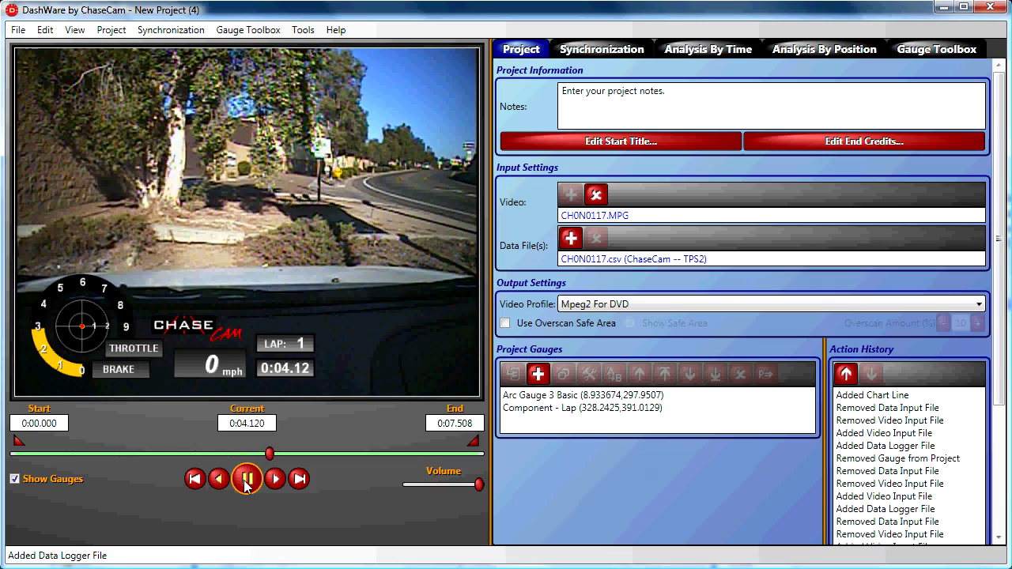